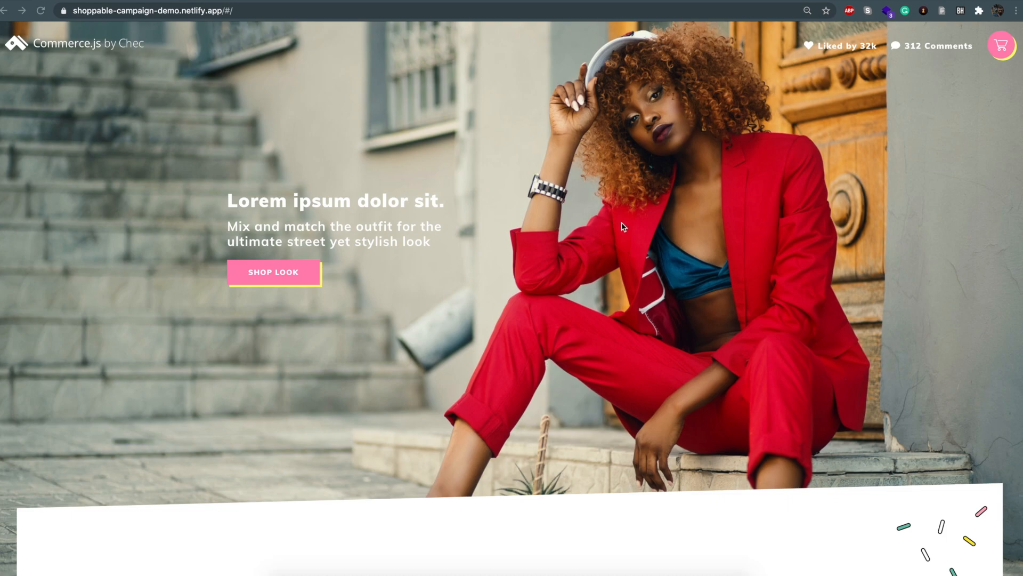
mouse_move(312, 92)
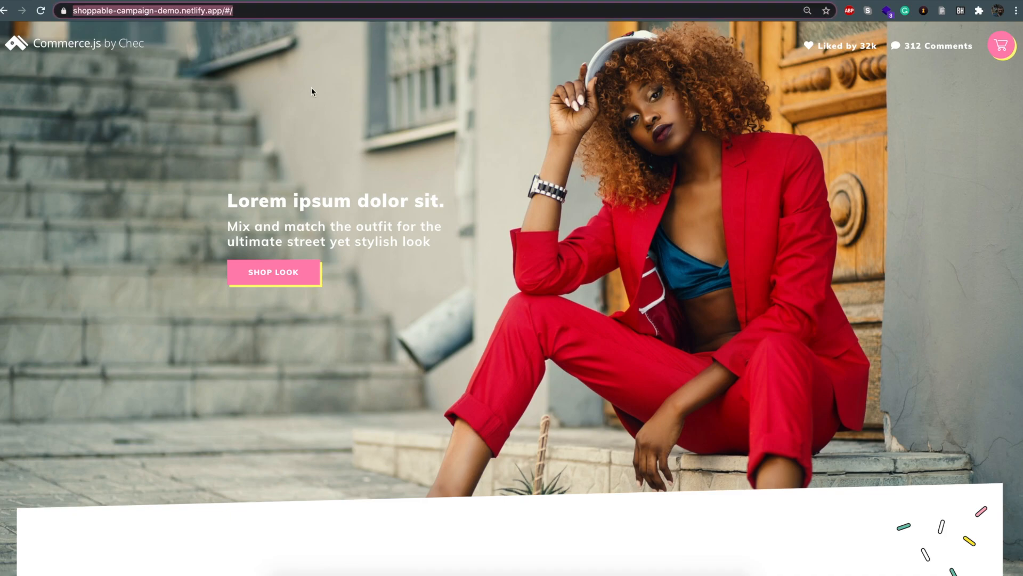
mouse_move(384, 274)
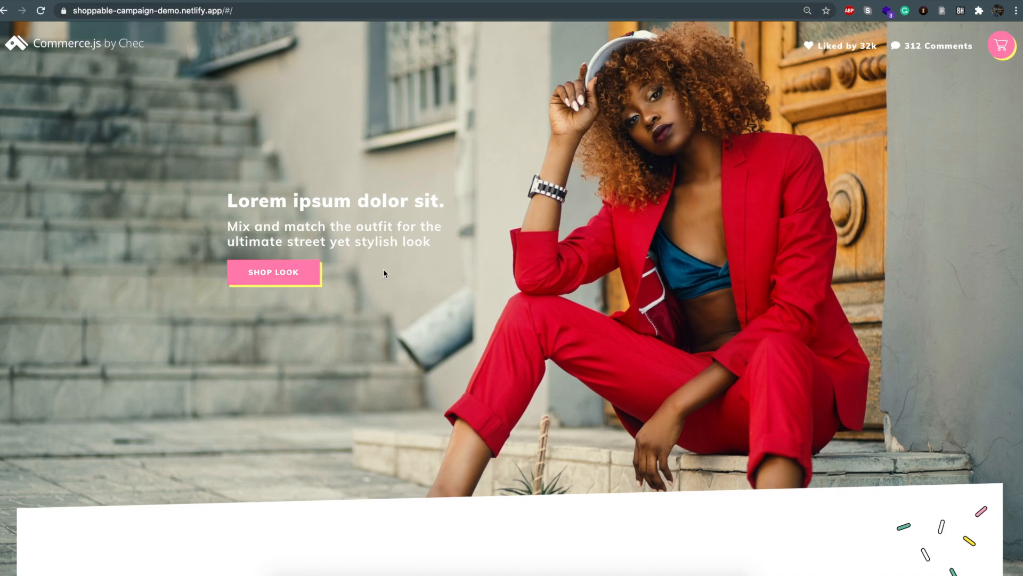
Shop the featured look, revealing the Triangle Bikini Top at $20.99, size Medium, quantity 1.
left_click(272, 273)
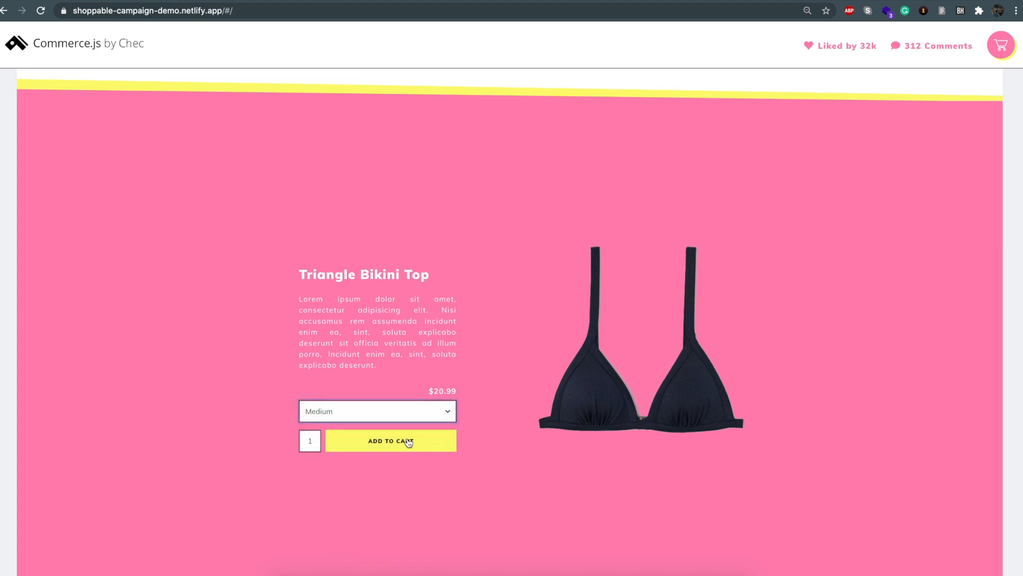
Add the medium Triangle Bikini Top and White Baseball Cap, then review the $31.98 cart.
left_click(390, 440)
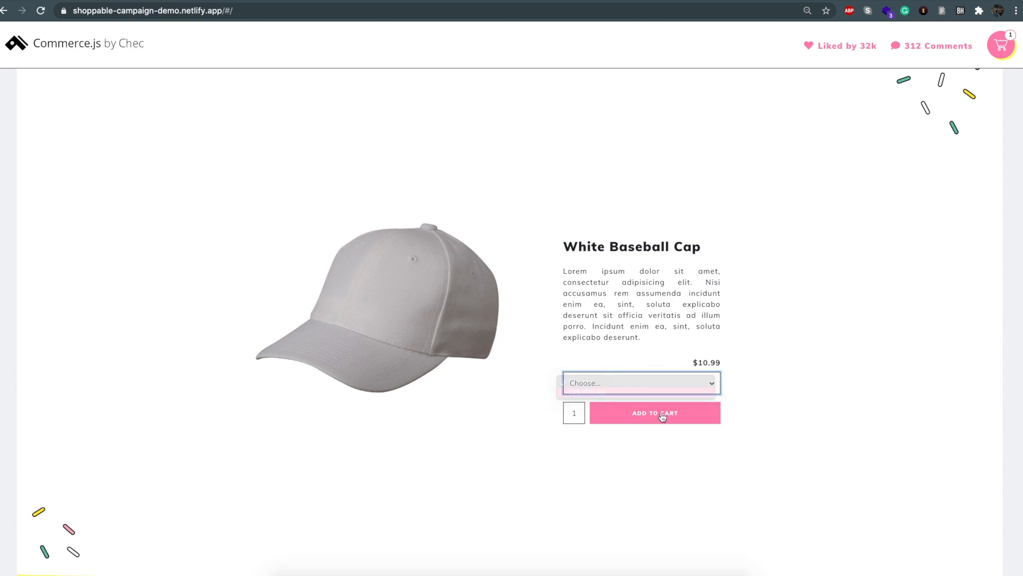
left_click(655, 412)
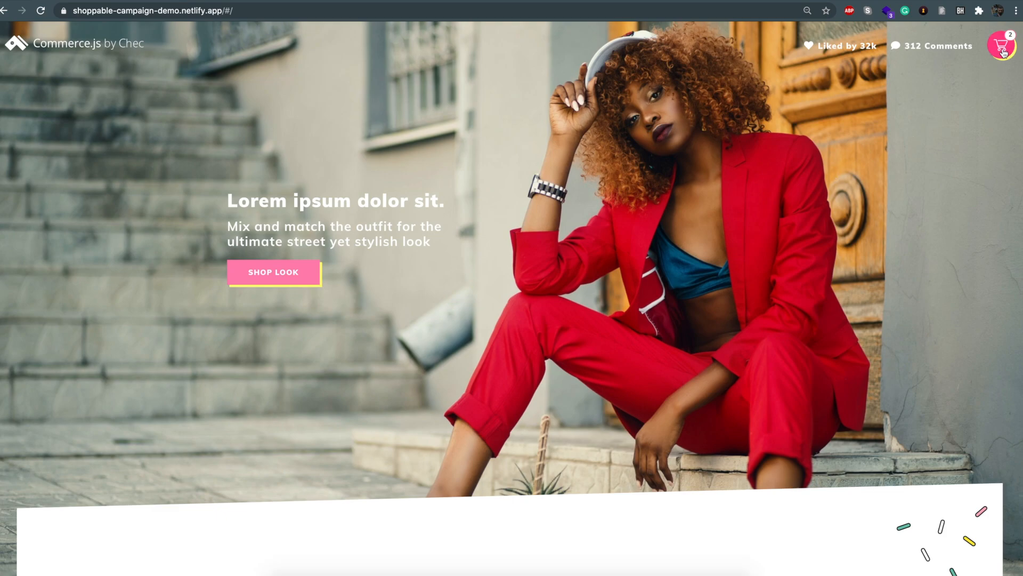
left_click(1002, 43)
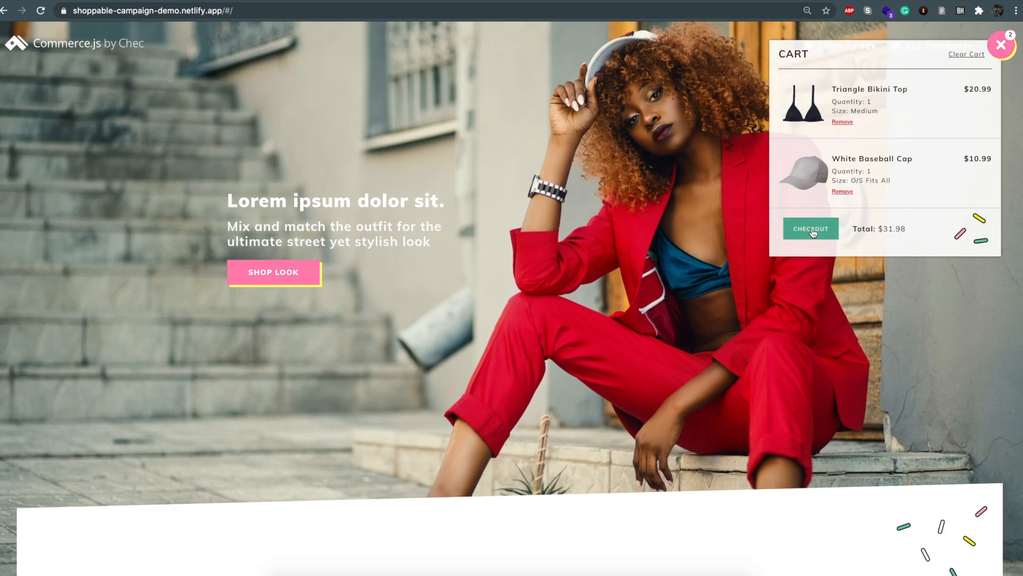
Check out with the prefilled form, confirm the order, then head to blume.com.
left_click(810, 228)
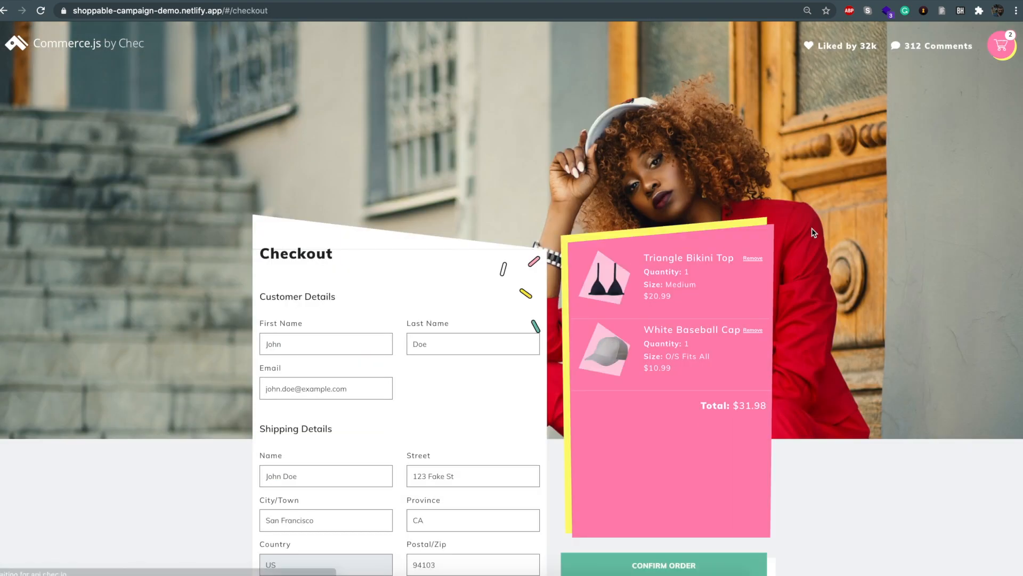
scroll("down", 3)
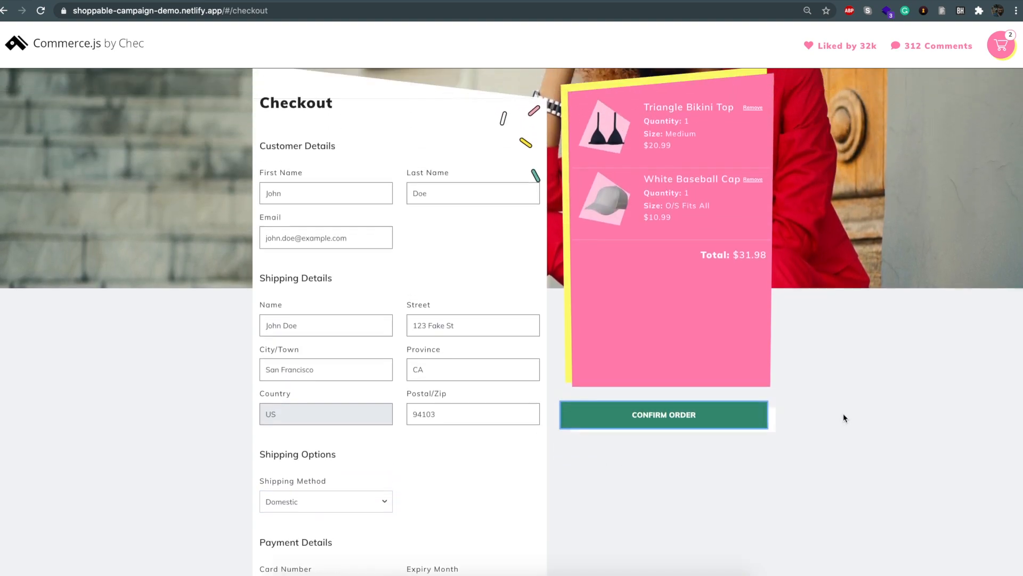
left_click(664, 414)
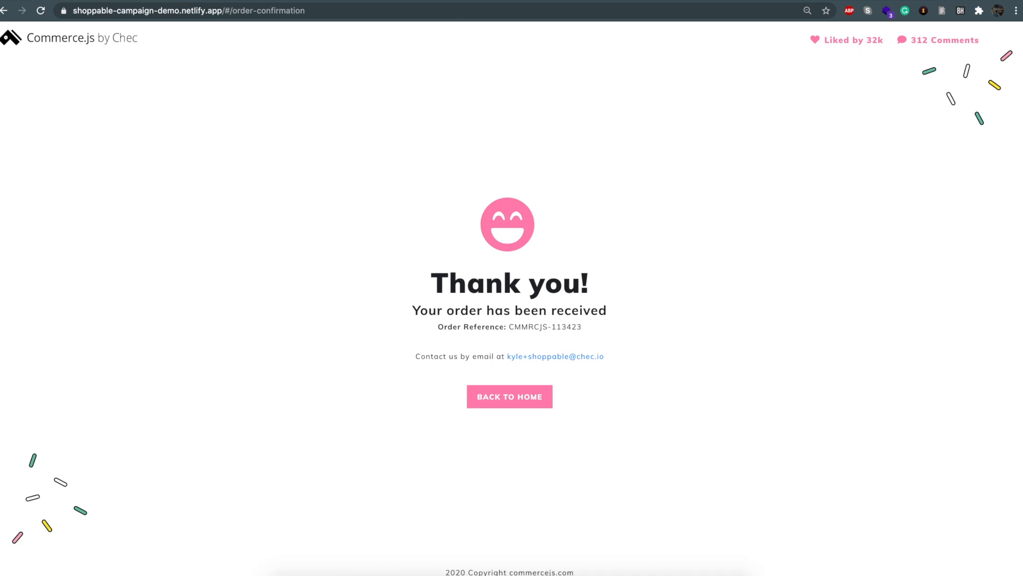
type("blume.com")
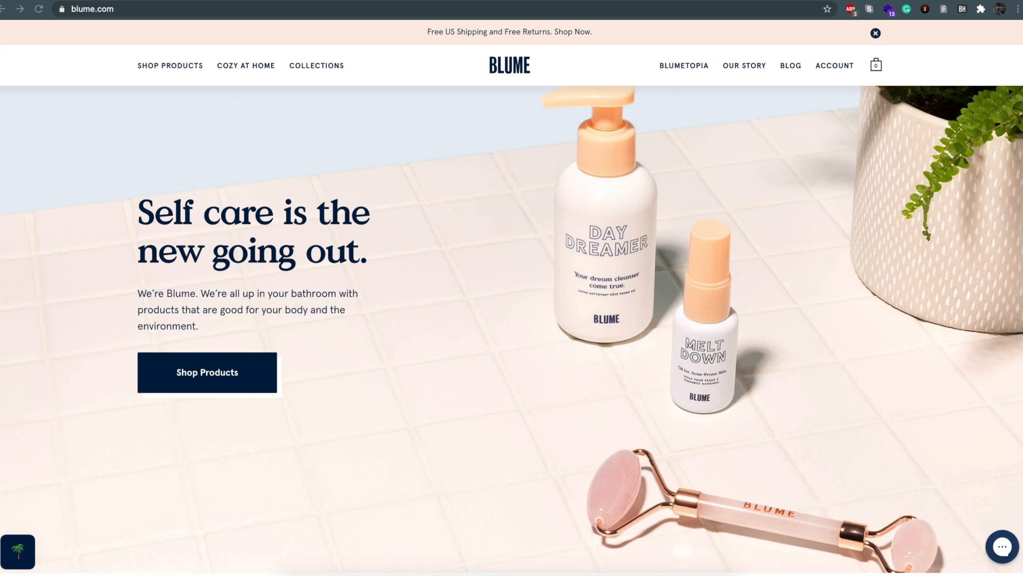
mouse_move(363, 108)
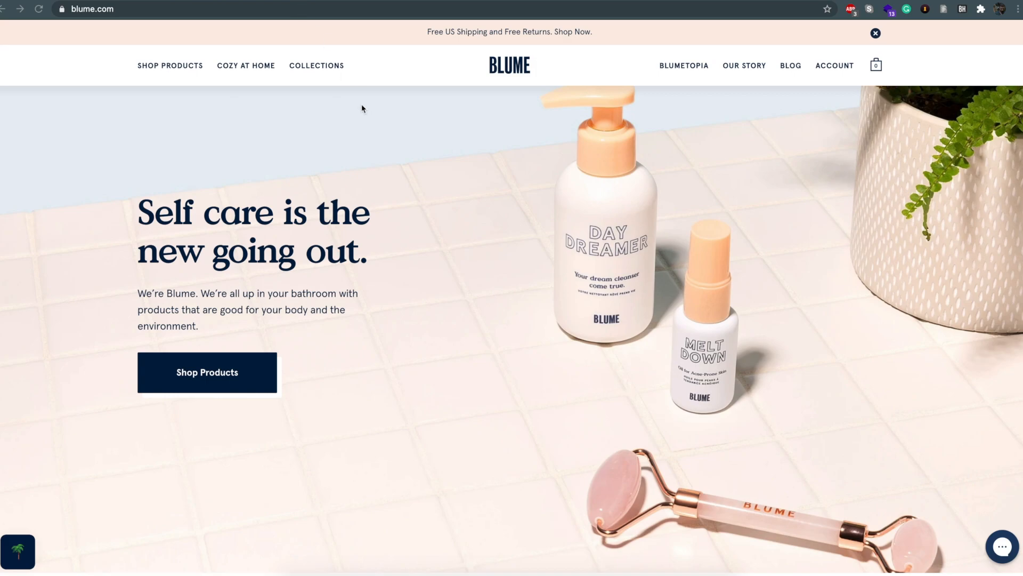
Scroll Blume's storefront to the Back to School Bundle and take it to checkout.
scroll("down", 3)
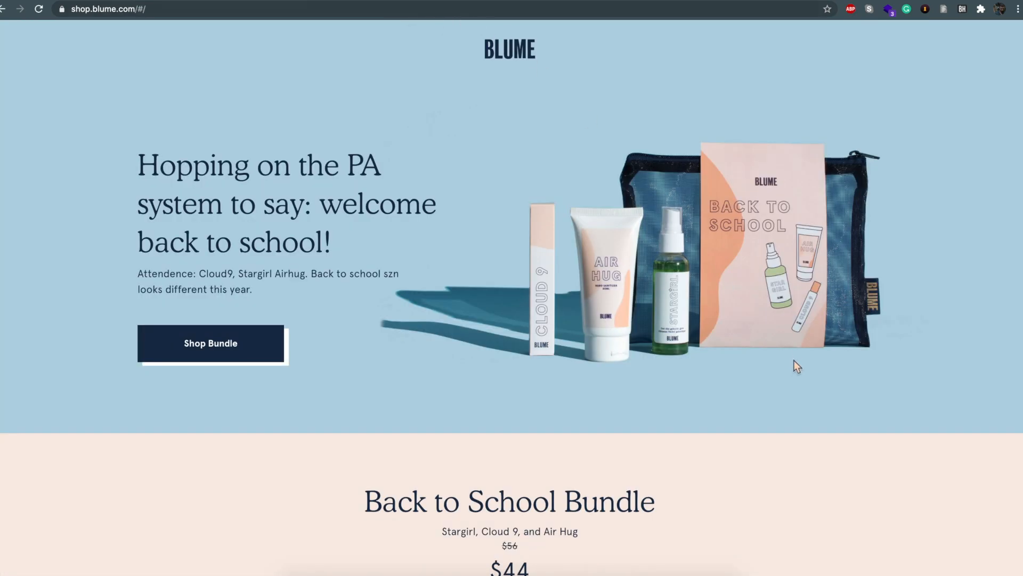
scroll("down", 3)
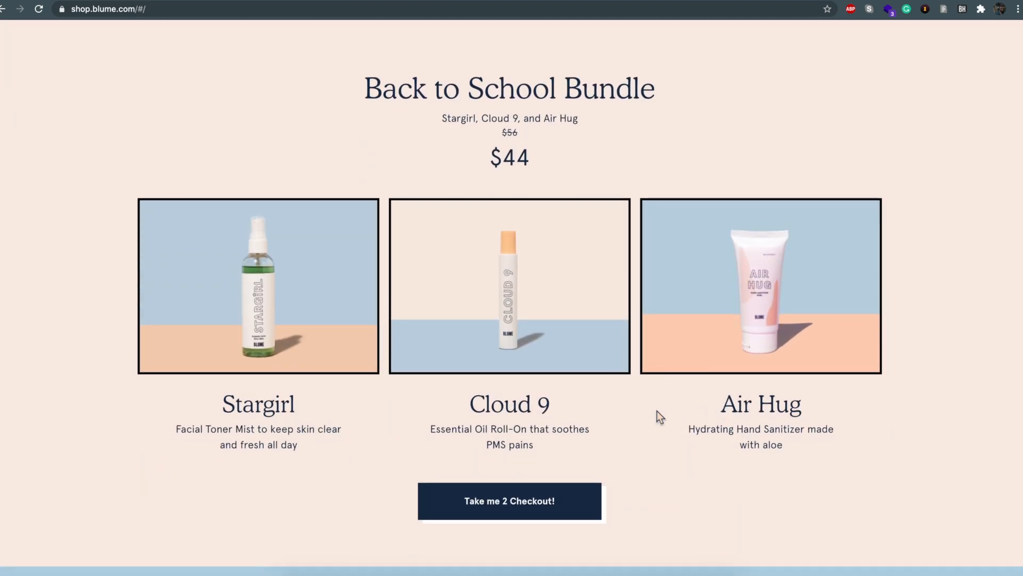
scroll("down", 3)
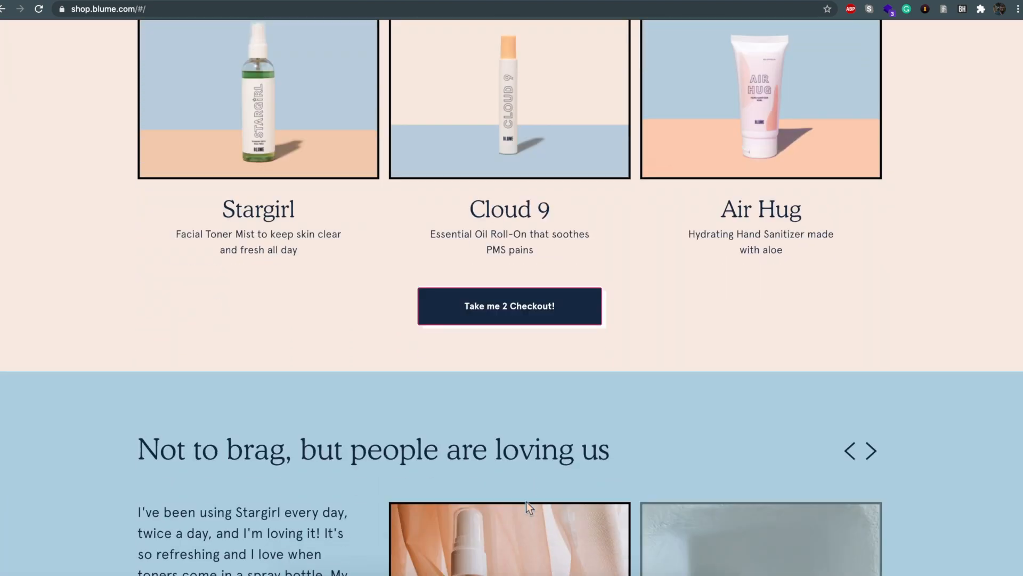
left_click(509, 306)
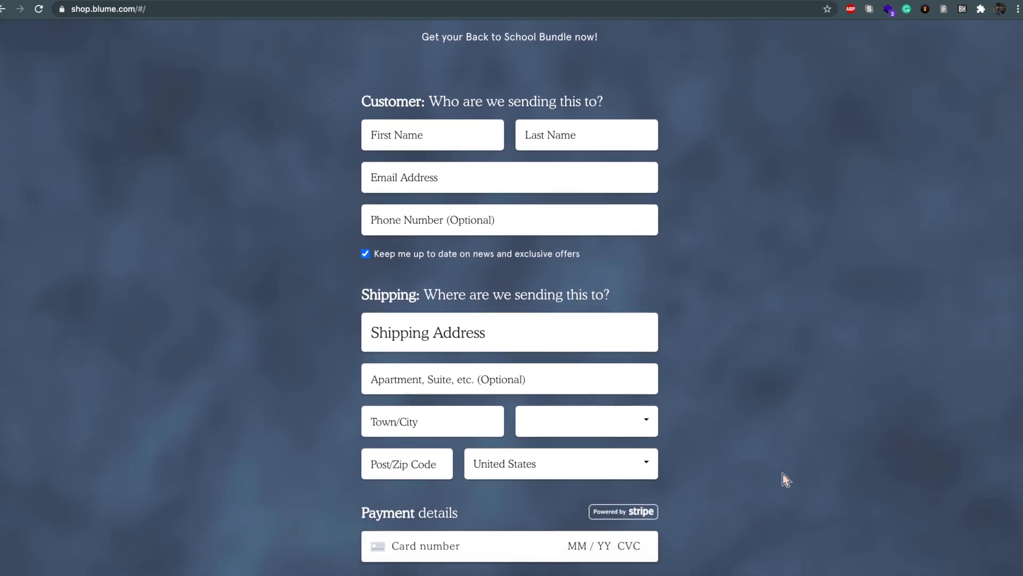
scroll("down", 3)
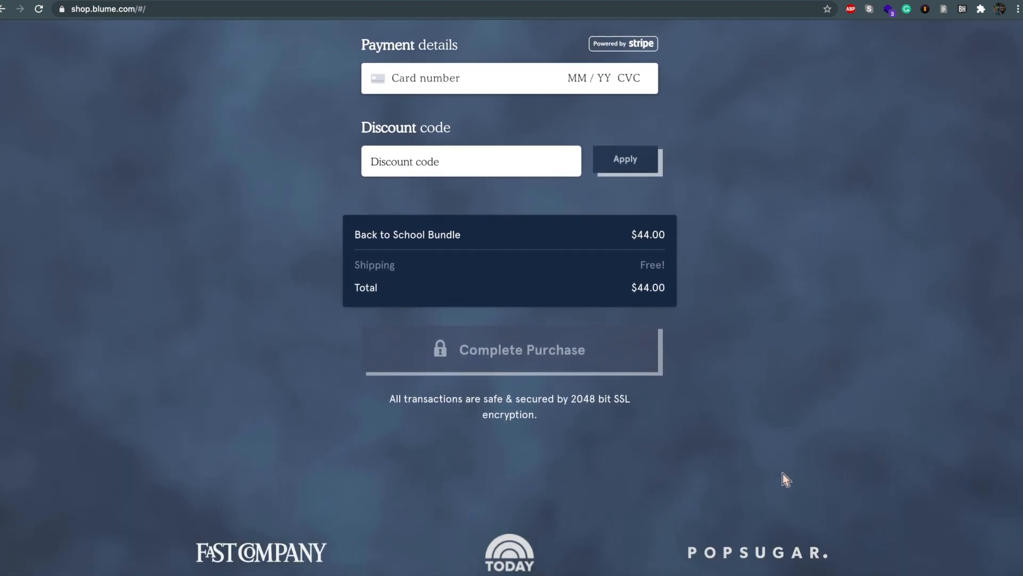
scroll("down", 3)
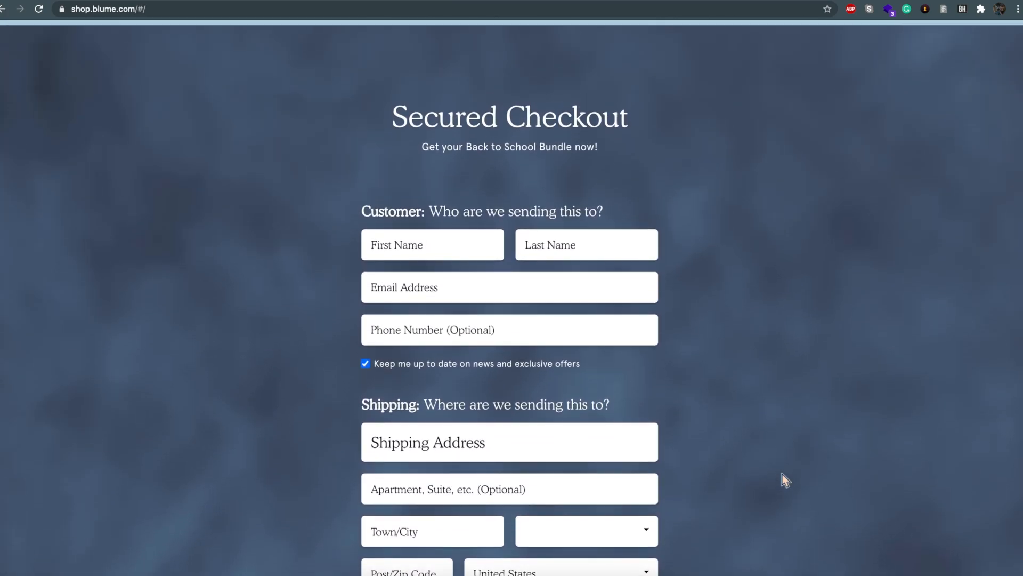
scroll("down", 3)
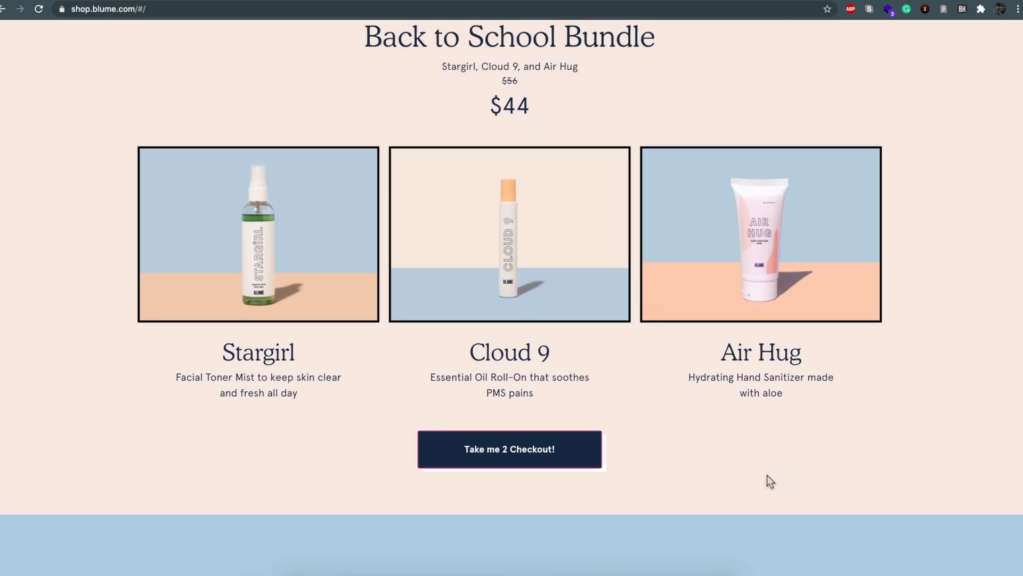
scroll("down", 3)
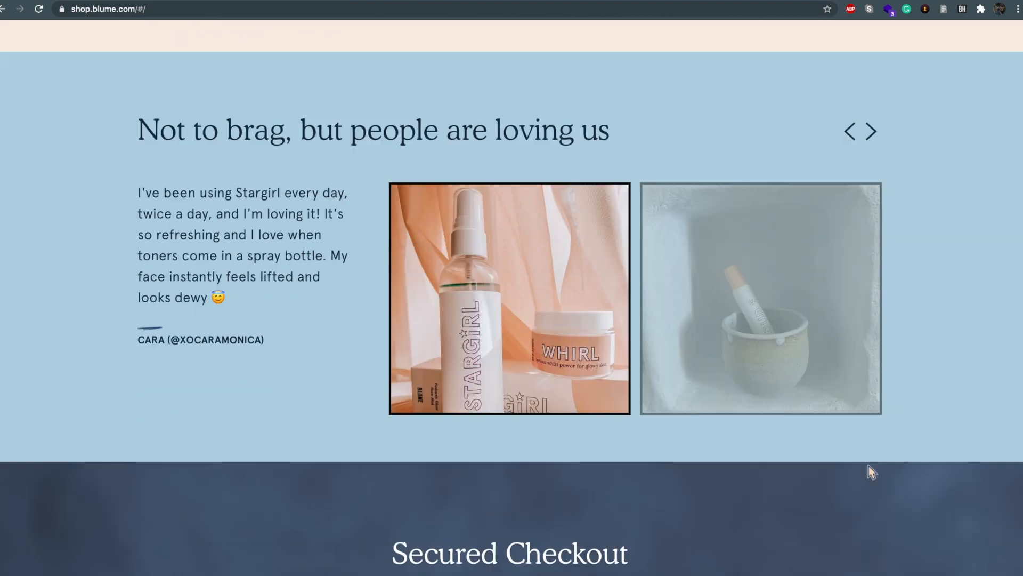
scroll("down", 3)
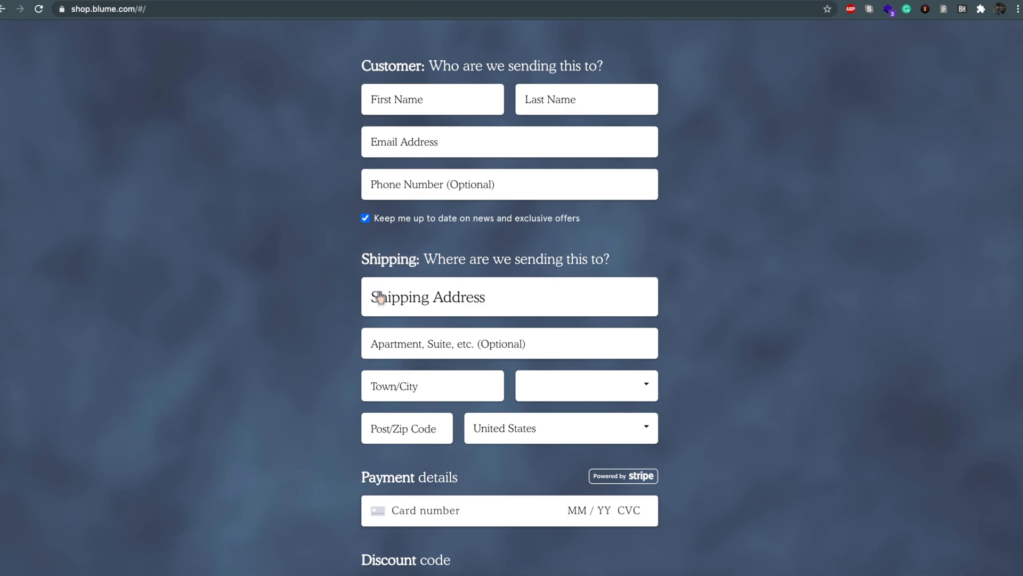
scroll("down", 3)
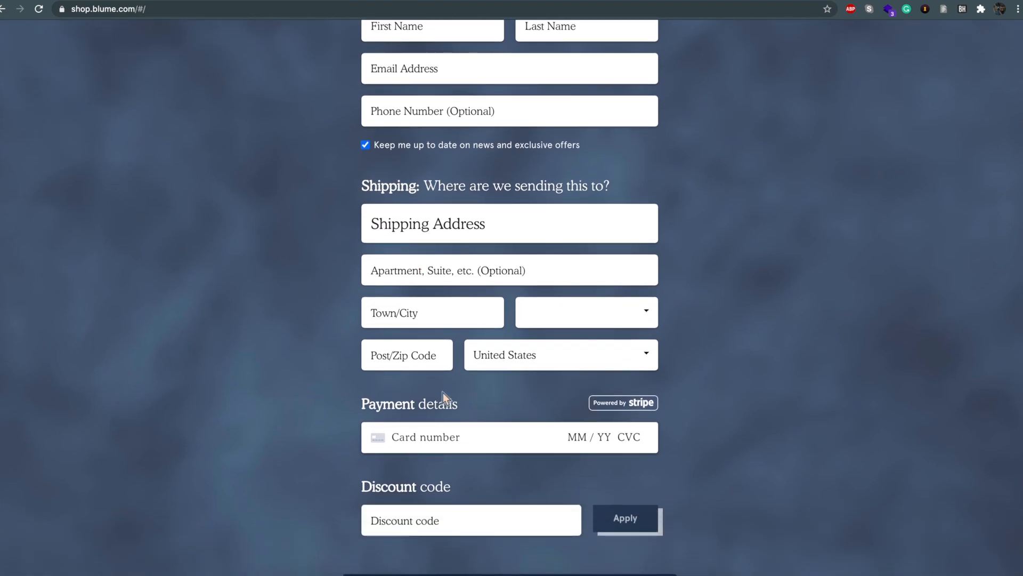
scroll("down", 3)
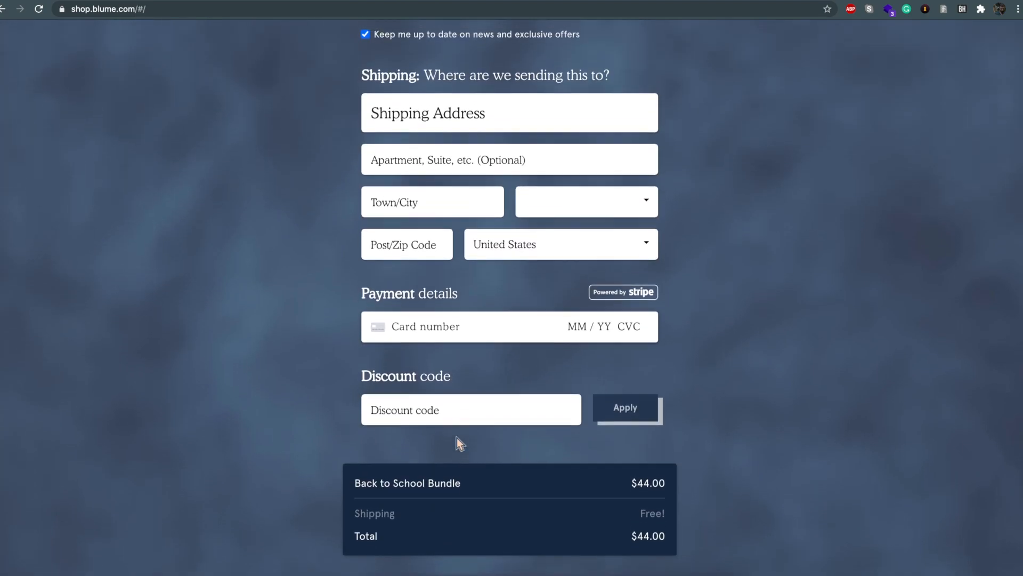
scroll("up", 3)
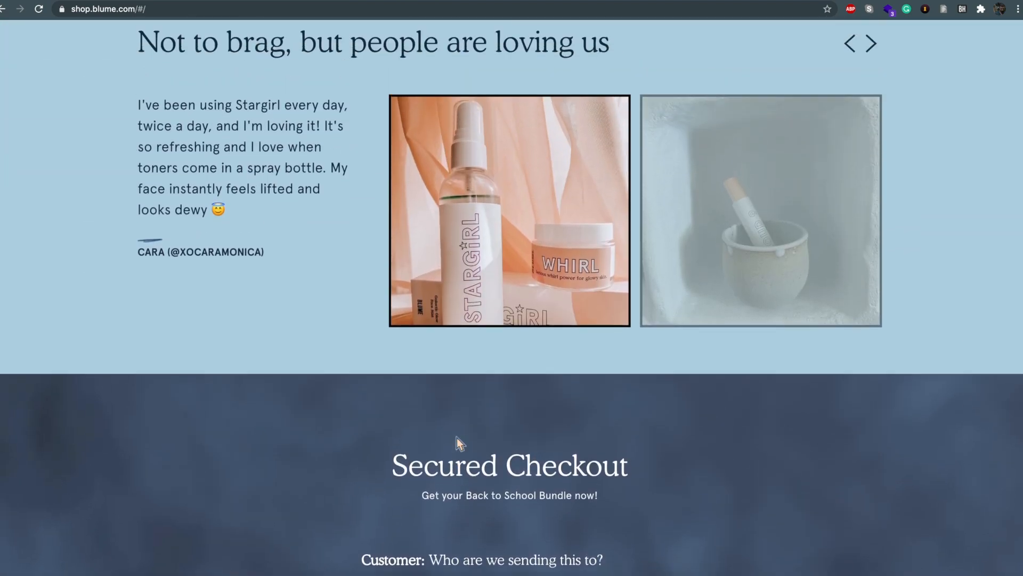